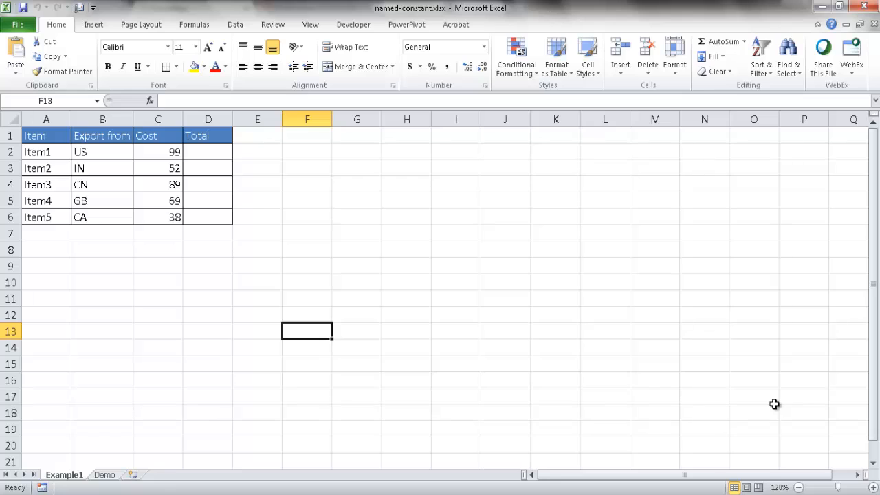
mouse_move(168, 294)
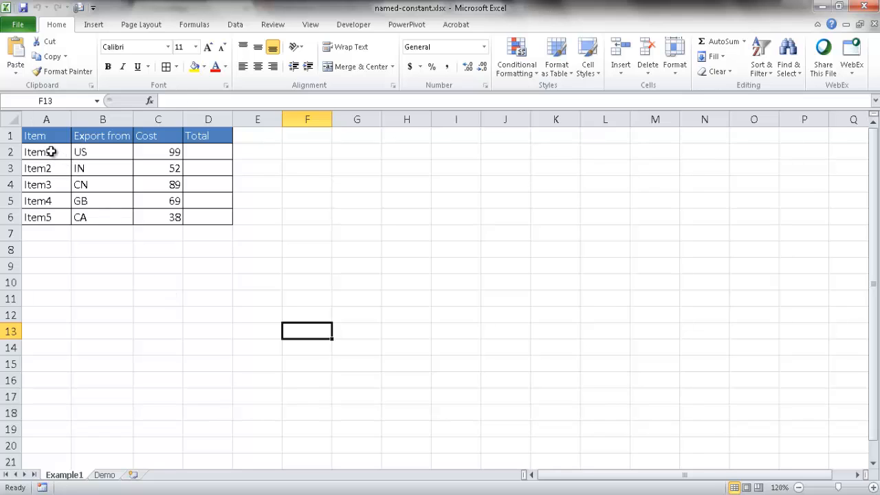
Step: View the Item name's reference A2:A6 among constants CA, CN, GB, IN and US
drag(46, 152, 46, 218)
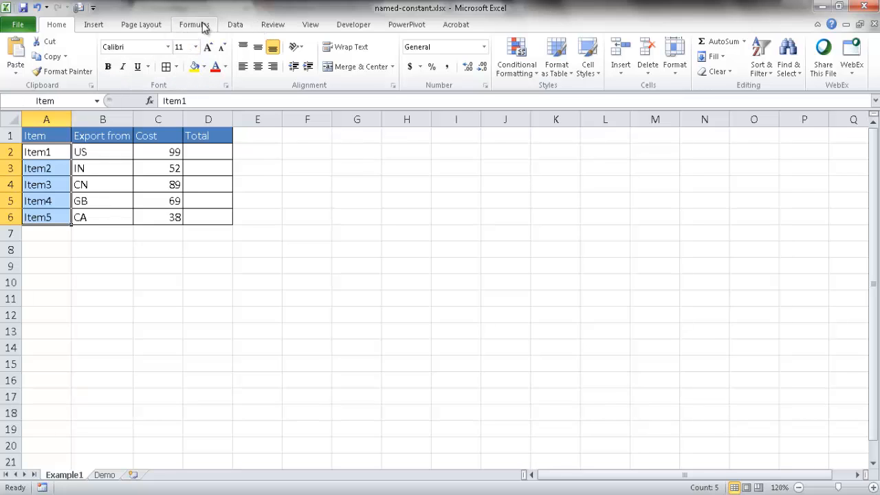
click(352, 57)
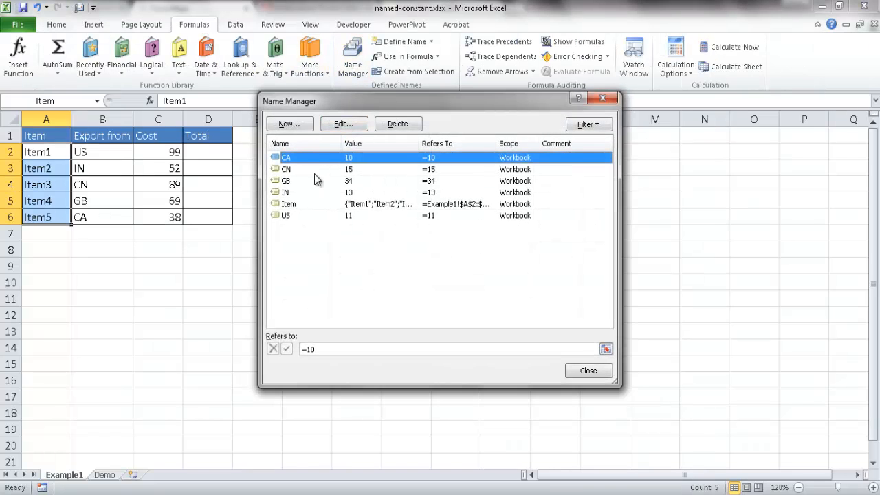
click(288, 203)
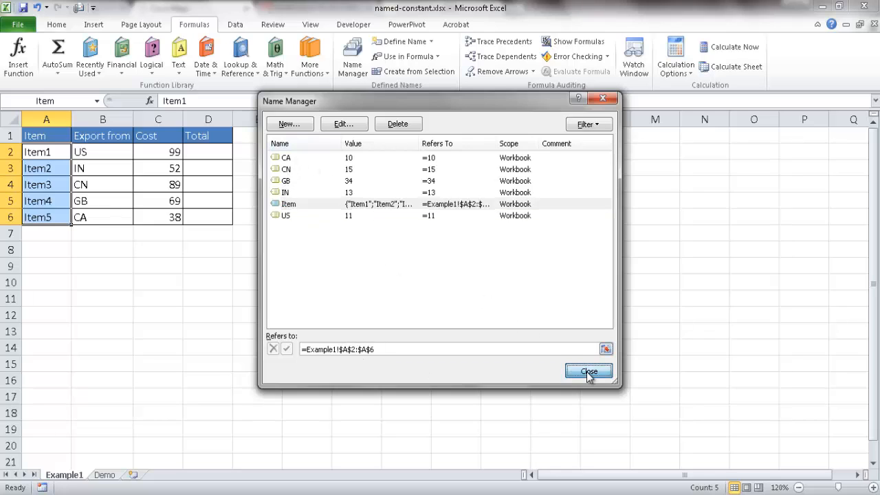
Step: Point out Total cell D2, Item1's Cost 99, and export countries US, IN, CN
click(588, 372)
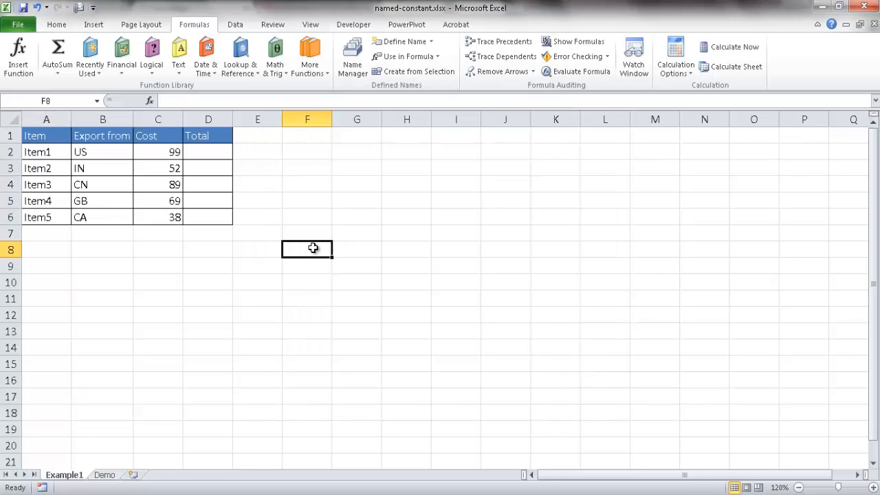
mouse_move(228, 166)
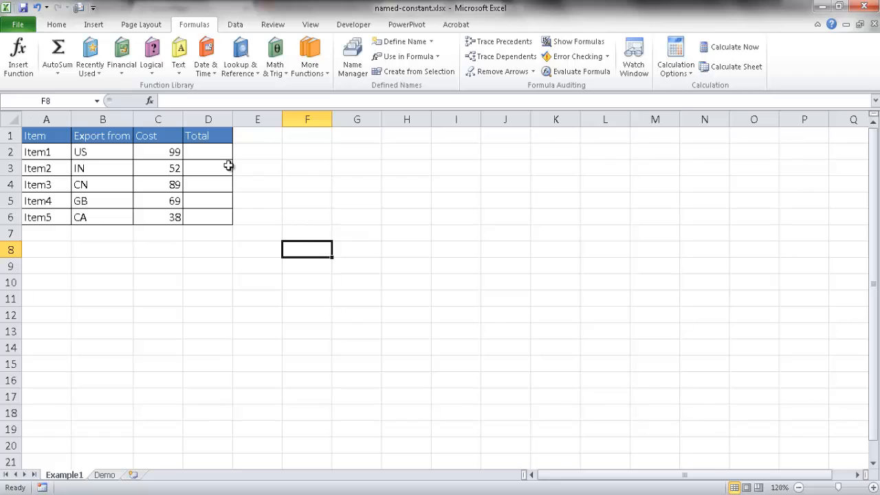
click(208, 152)
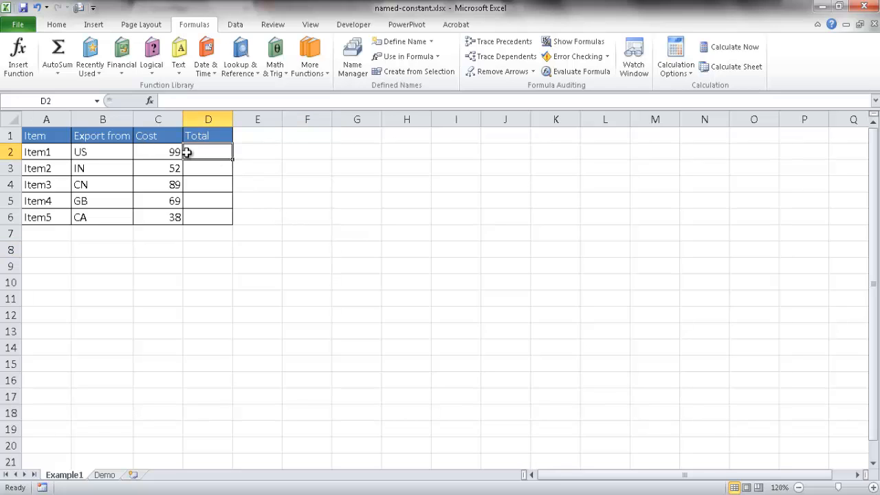
click(158, 152)
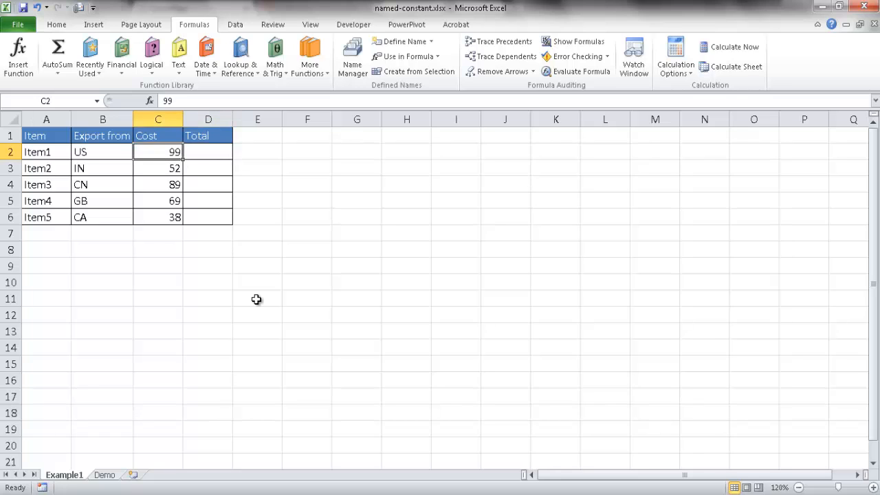
mouse_move(322, 227)
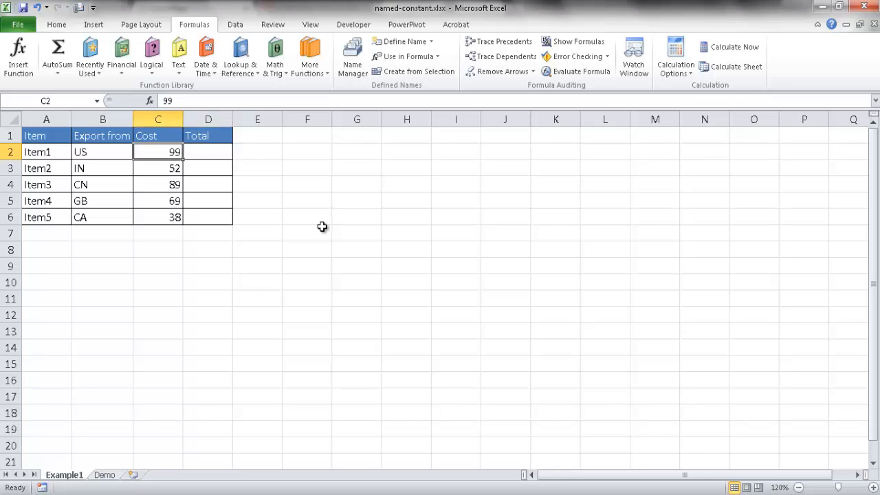
click(102, 152)
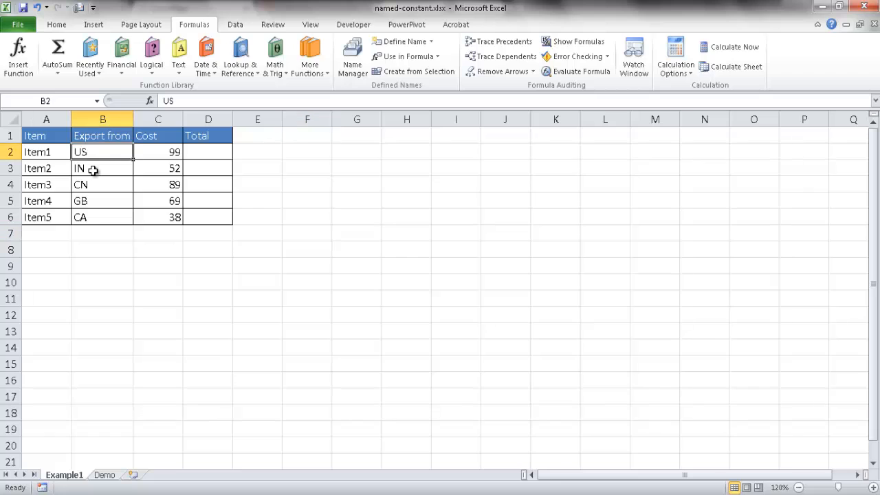
click(102, 168)
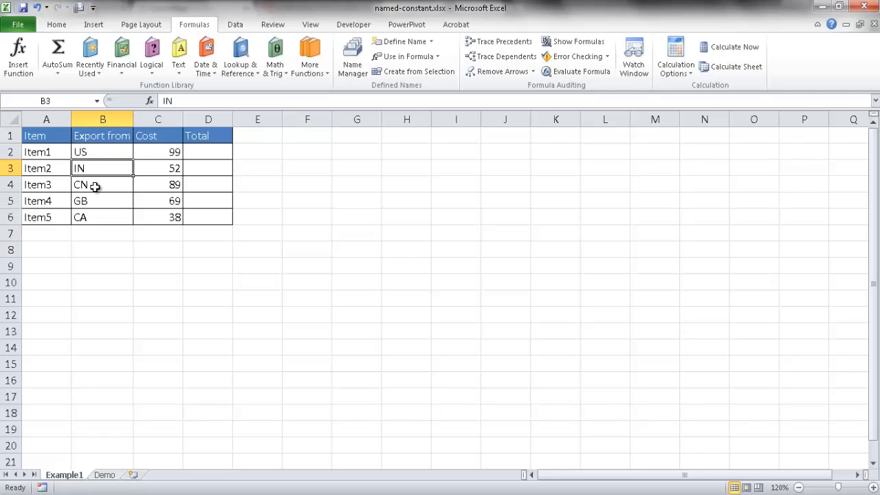
click(103, 200)
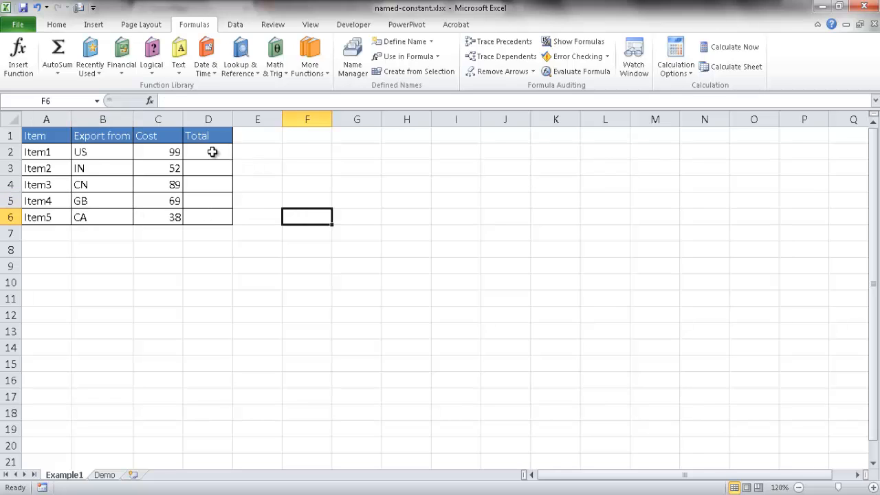
Step: Enter Total formulas for Item1 and Item2 adding Cost to US and IN (110, 65)
click(207, 152)
text(=C2)
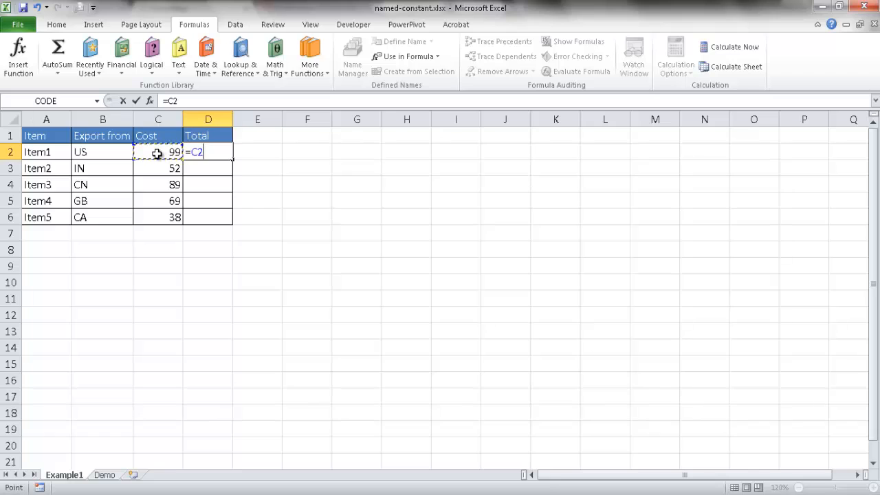
text(+u)
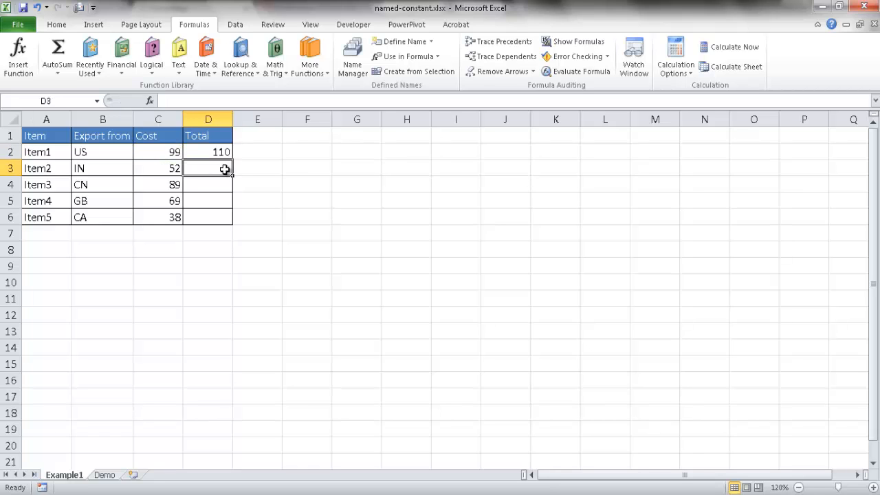
click(157, 169)
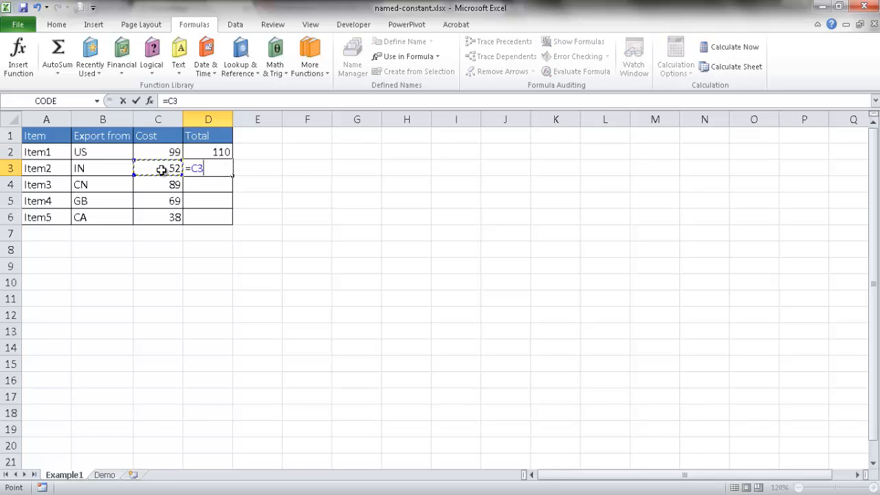
text(+)
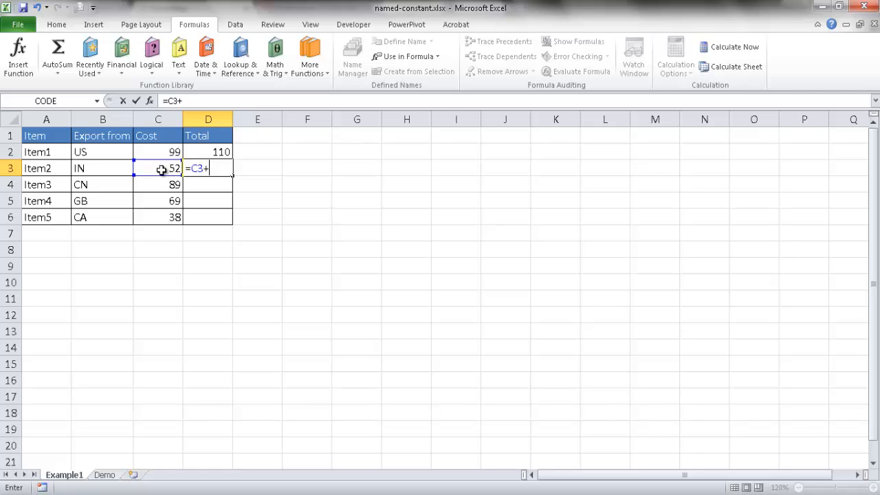
text(in)
click(208, 185)
text(=C4+)
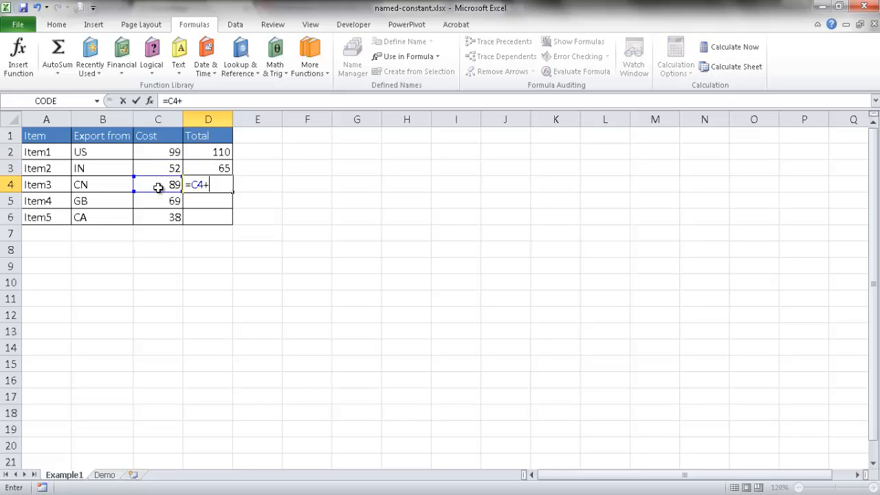
Step: Enter Total formulas for Items 3-5 adding Cost to CN, GB, CA (104, 103, 48)
text(c)
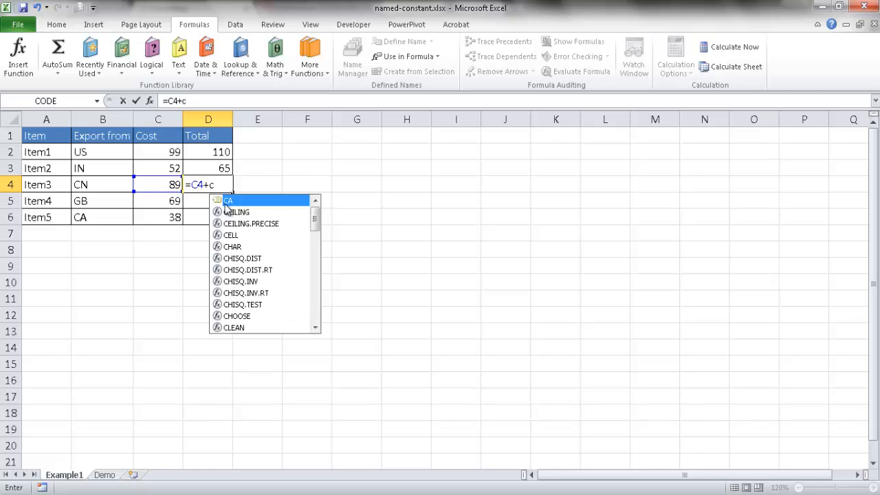
text(n)
click(209, 200)
text(=C5+)
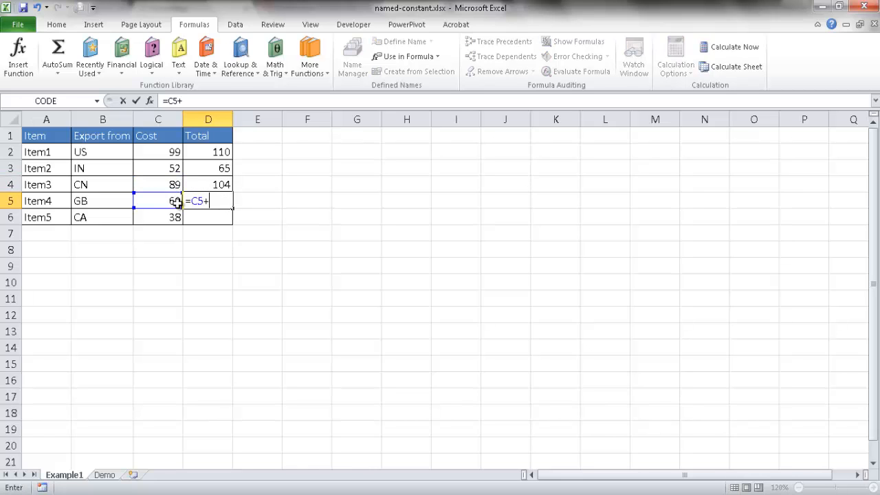
text(gb)
click(207, 217)
text(=)
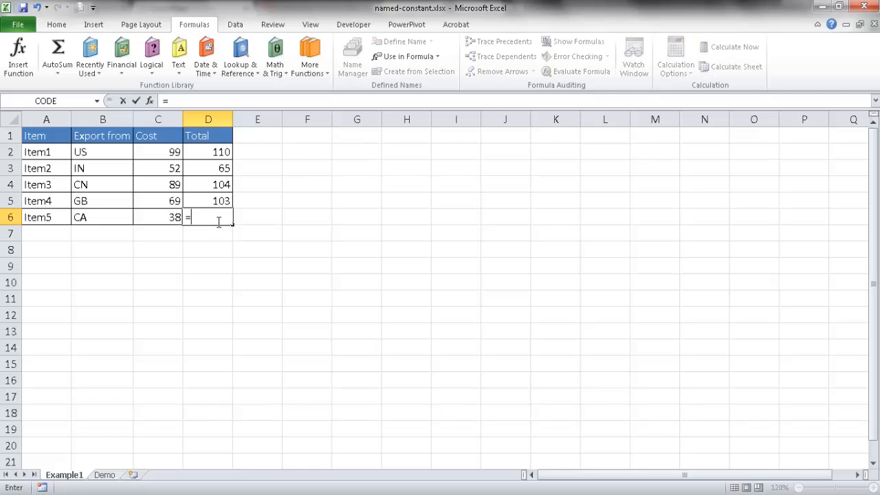
click(158, 217)
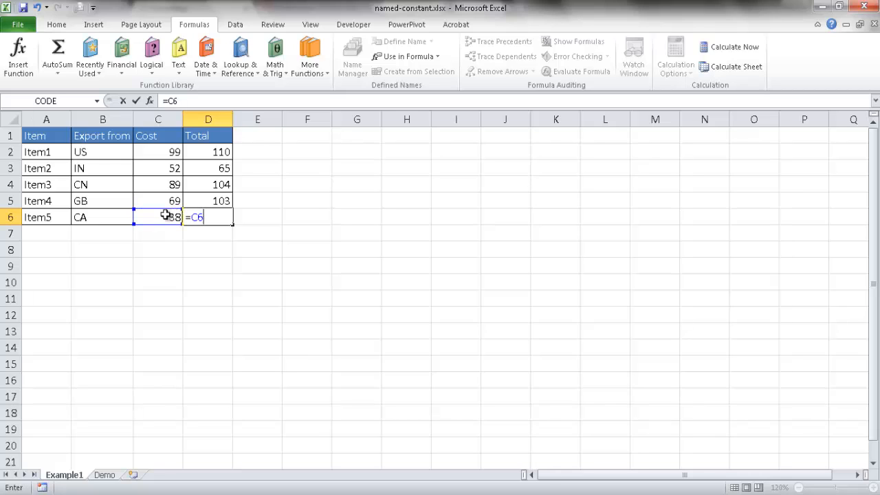
text(+)
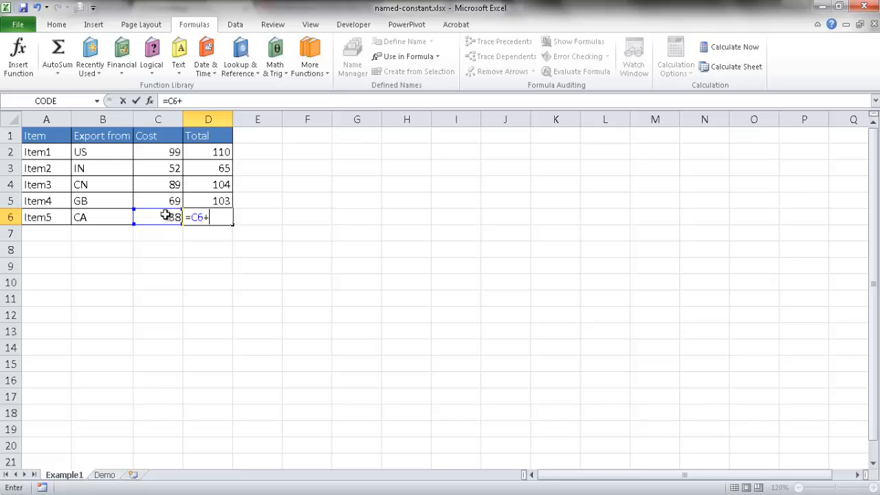
text(ca)
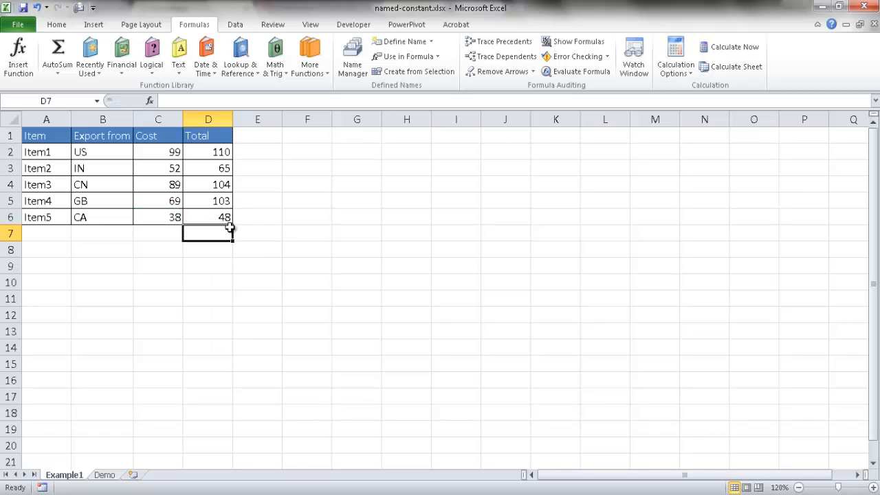
mouse_move(352, 56)
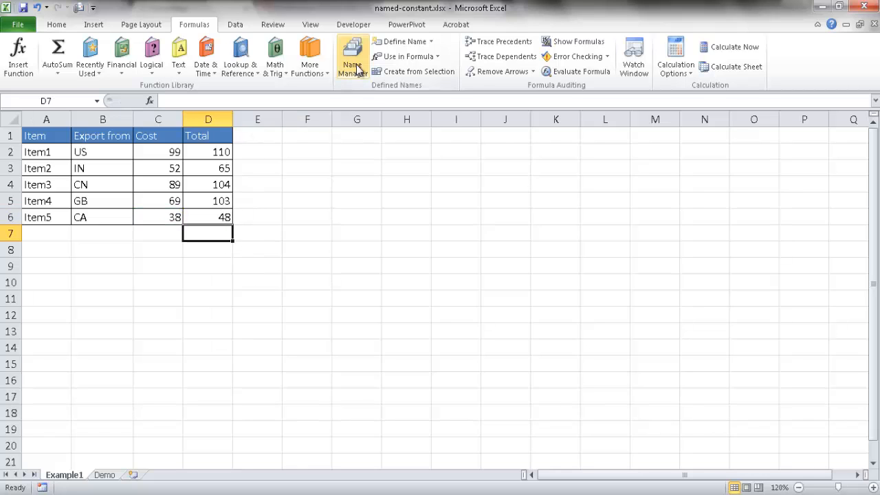
click(352, 56)
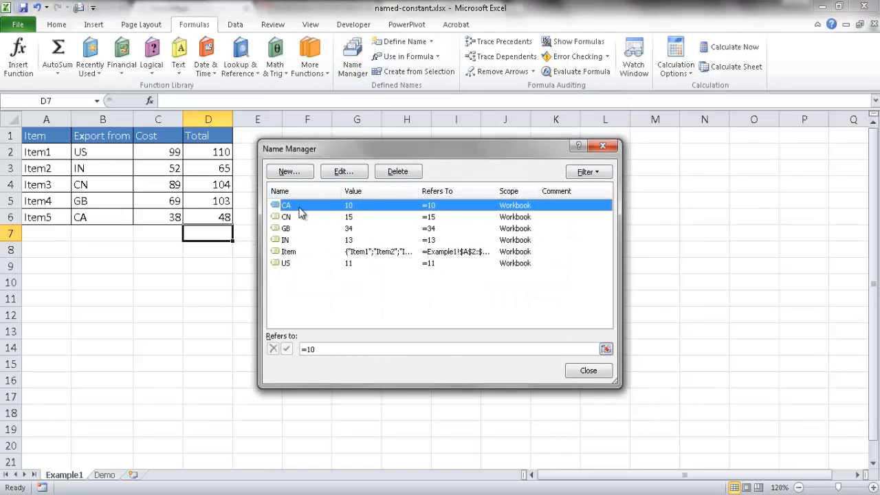
mouse_move(330, 214)
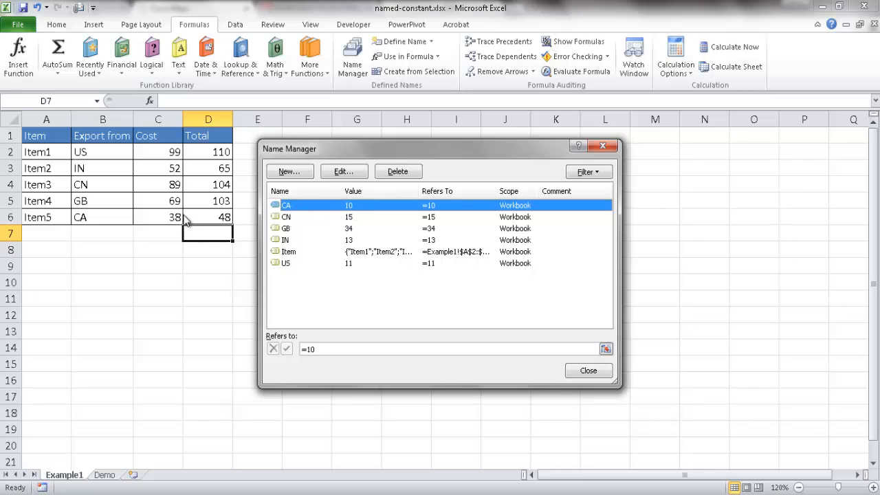
click(286, 217)
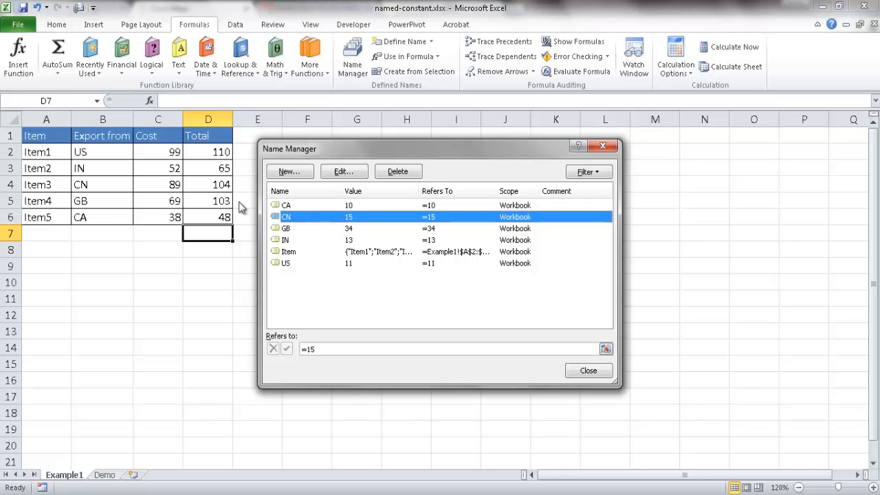
mouse_move(175, 191)
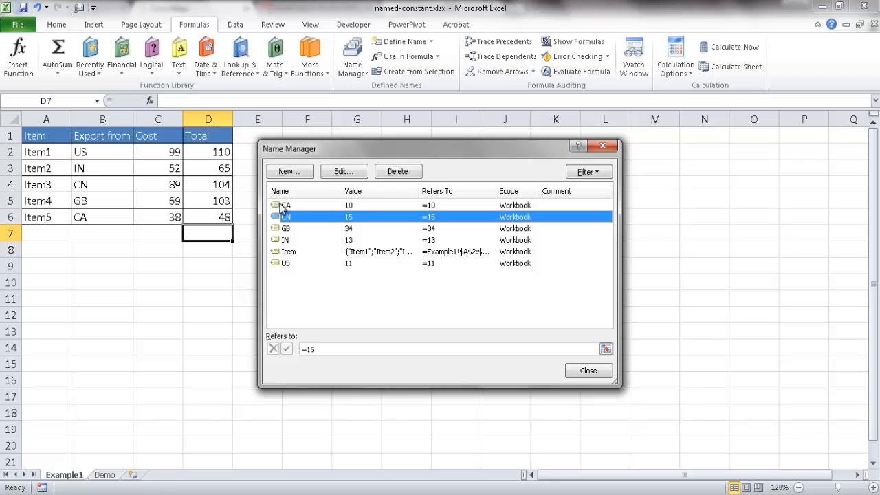
click(284, 205)
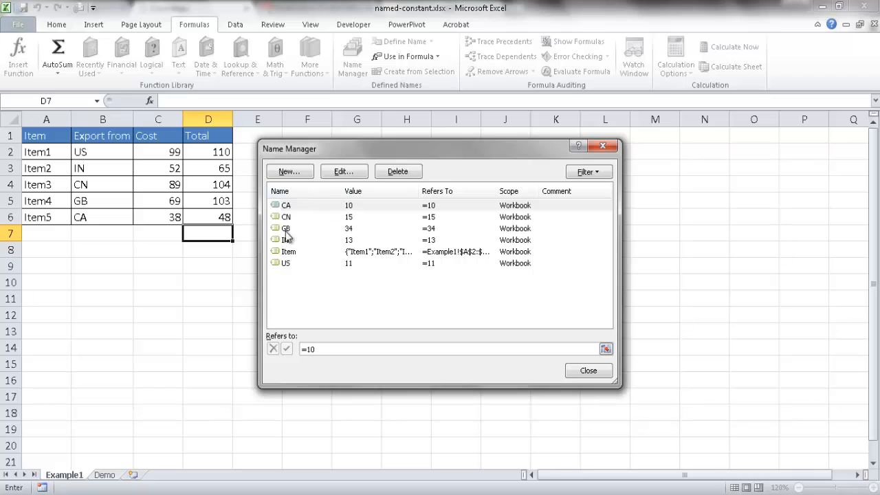
click(588, 370)
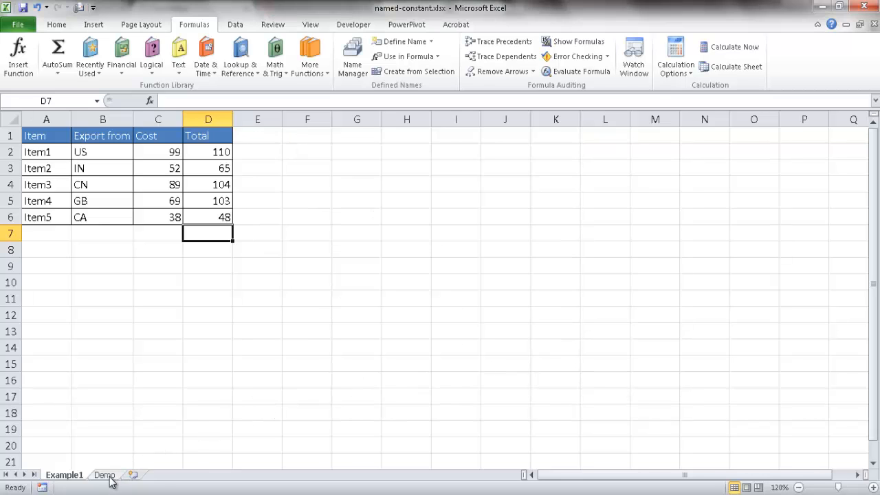
Step: Switch to the Demo invoice sheet and select the empty Tax amount cell D25
click(104, 474)
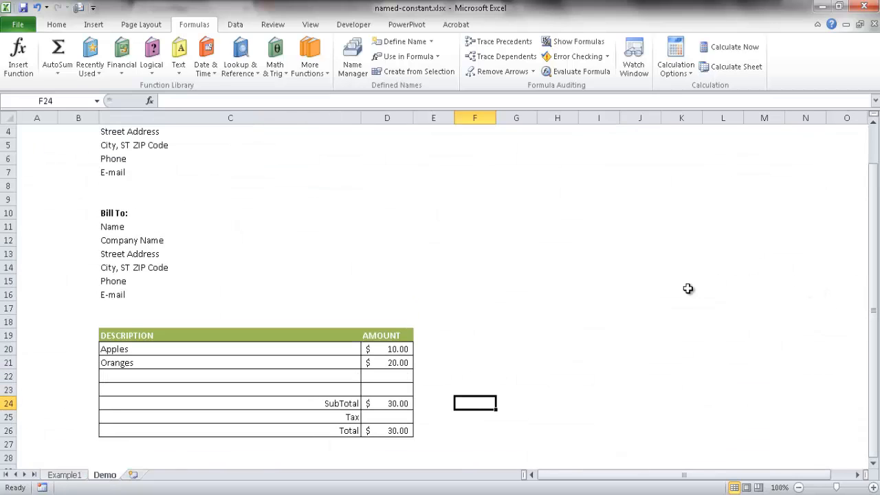
click(387, 417)
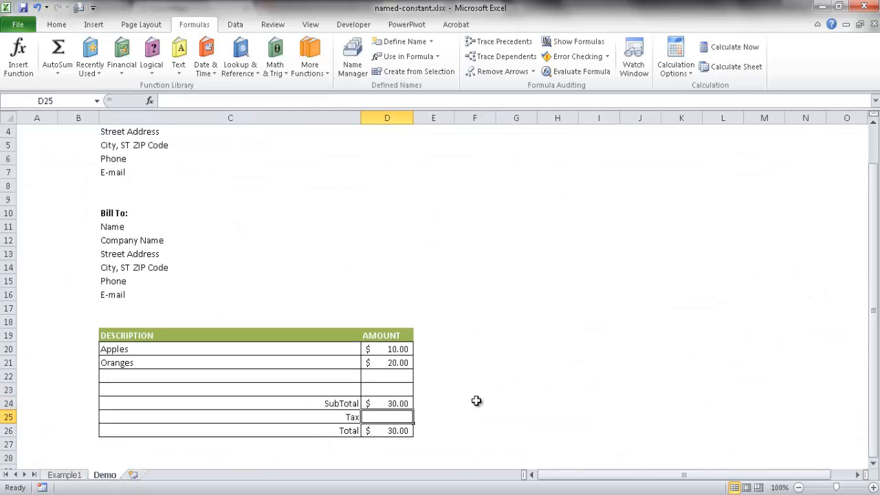
mouse_move(504, 369)
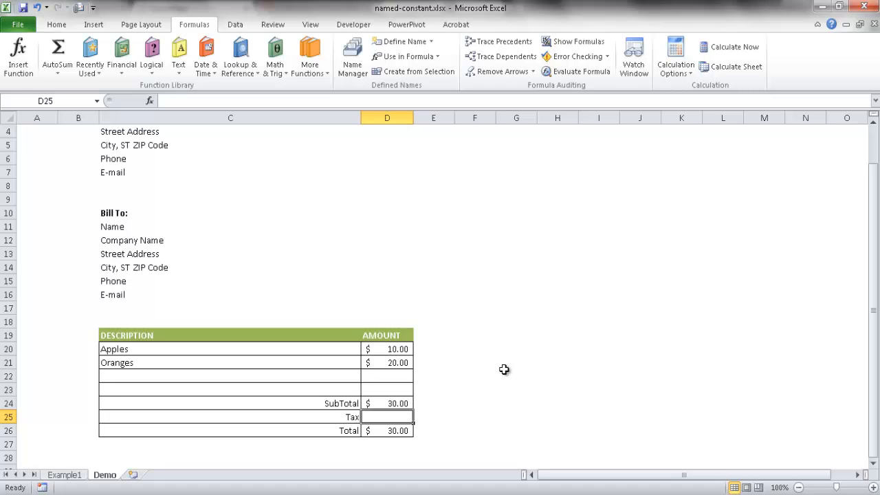
mouse_move(414, 404)
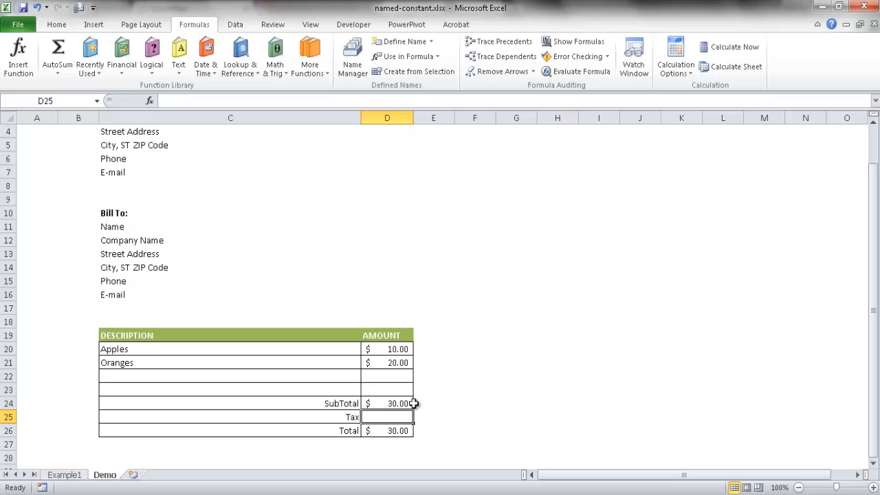
mouse_move(612, 335)
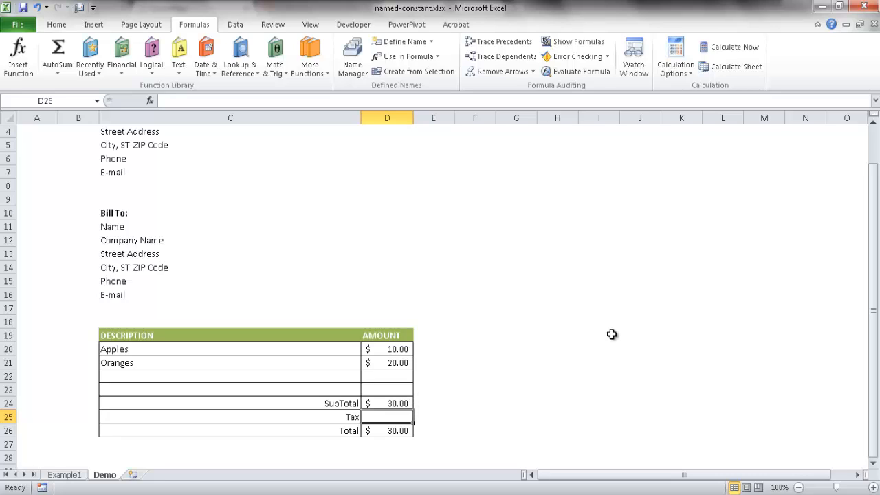
mouse_move(543, 362)
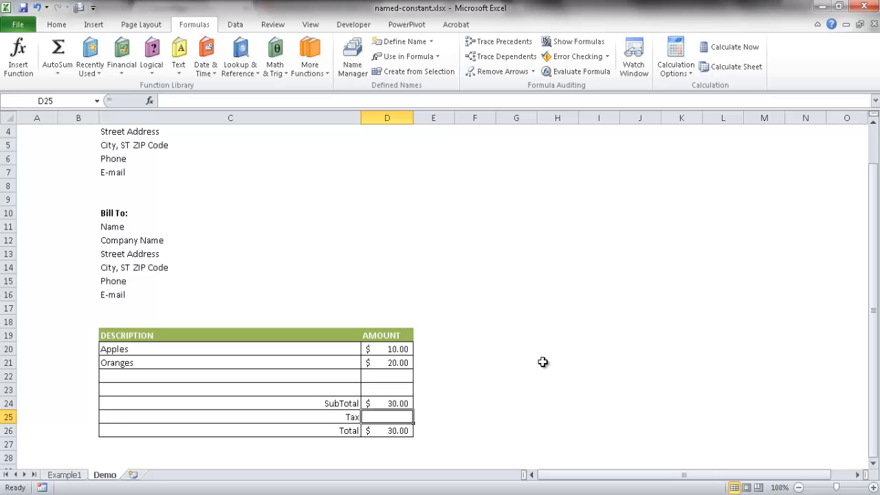
mouse_move(419, 248)
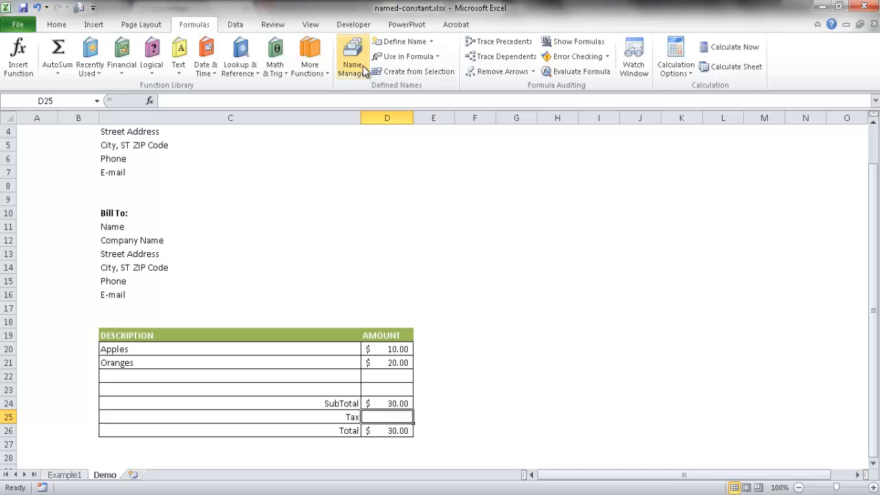
Step: Define a new workbook constant named TaxCA that refers to =0.09
click(352, 56)
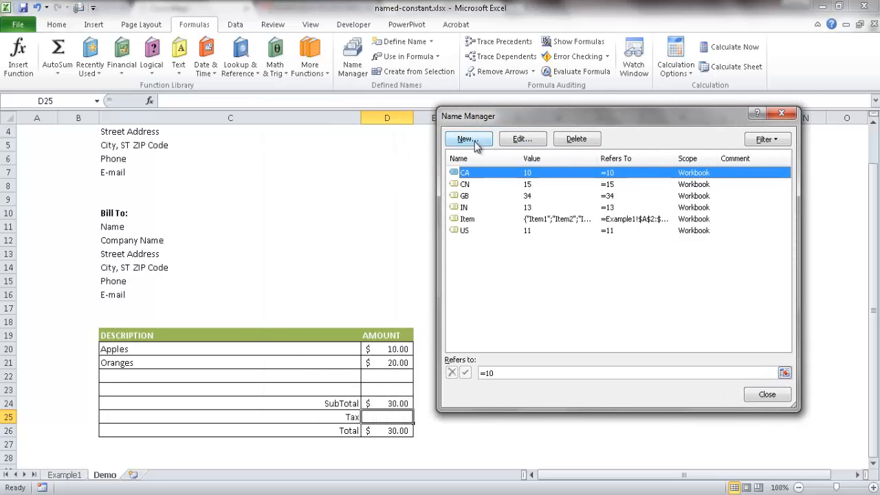
click(466, 138)
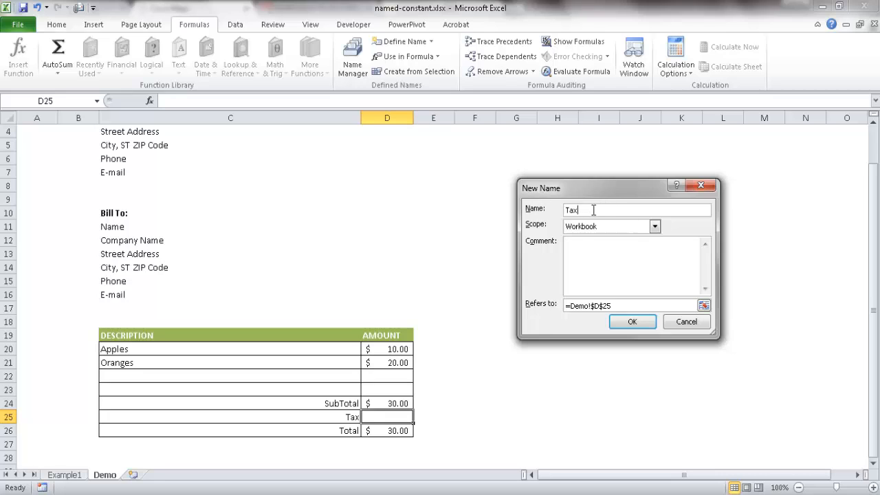
text(CA)
click(630, 305)
text(=.09)
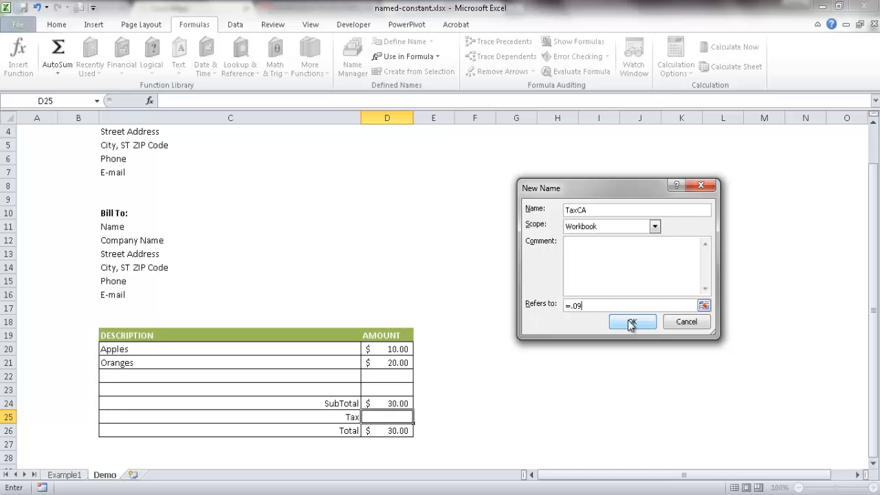
click(631, 322)
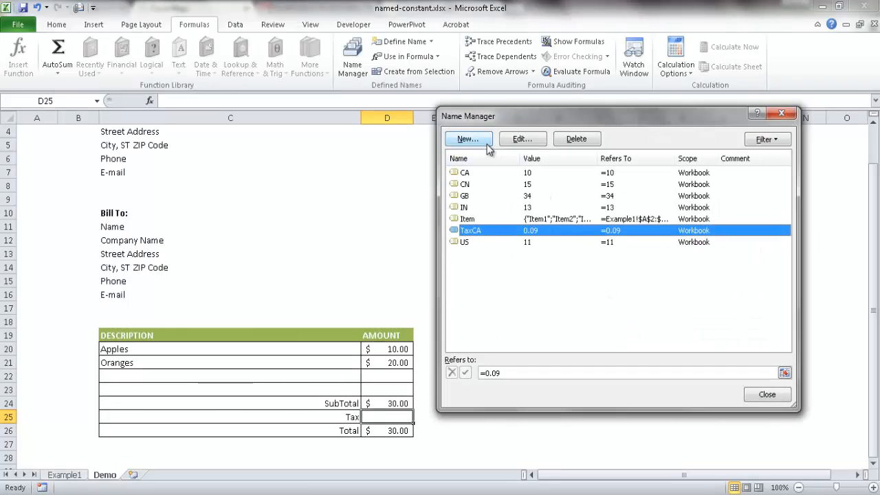
Step: Create a second constant TaxOR equal to 0.05 by adjusting the name and value
click(467, 139)
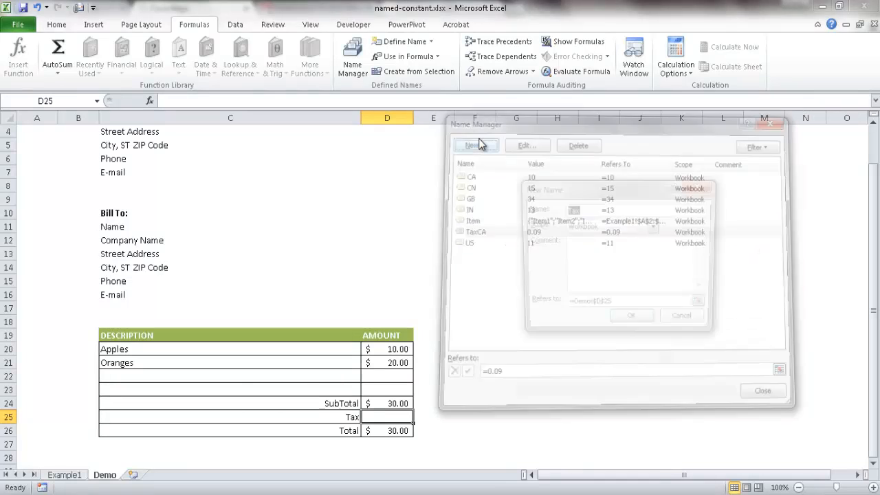
click(474, 145)
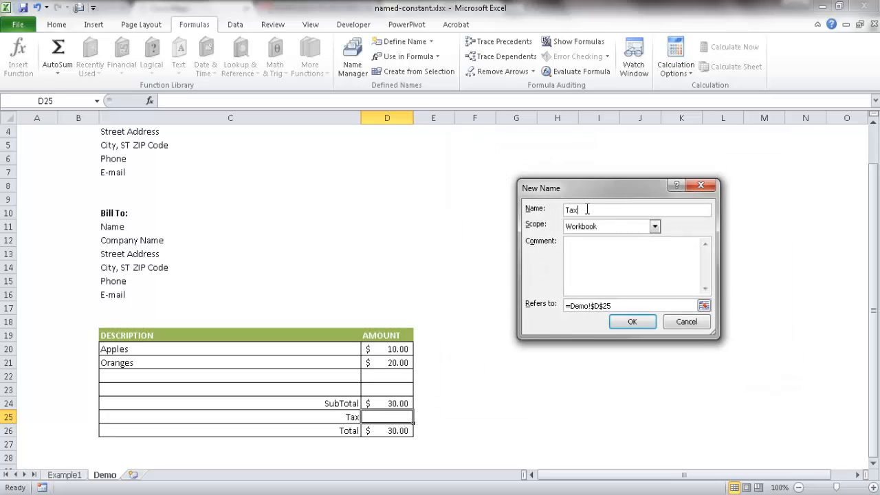
text(-OR)
click(630, 306)
text(=.1)
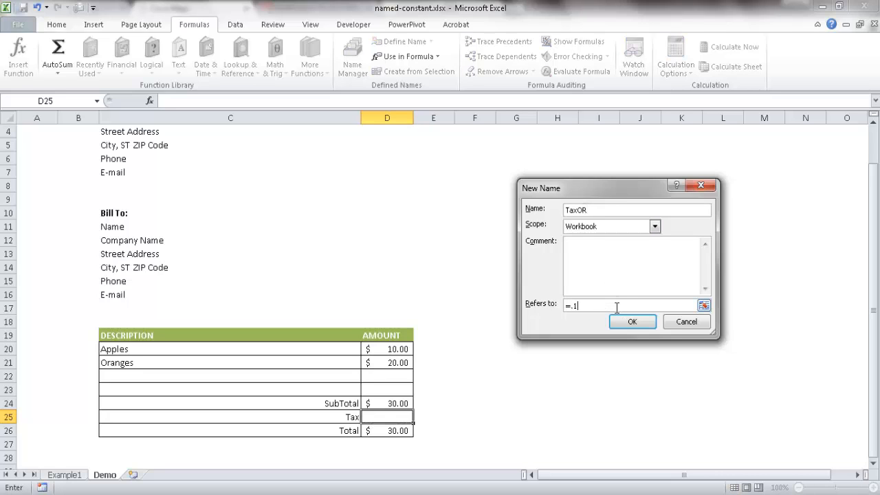
key(Backspace)
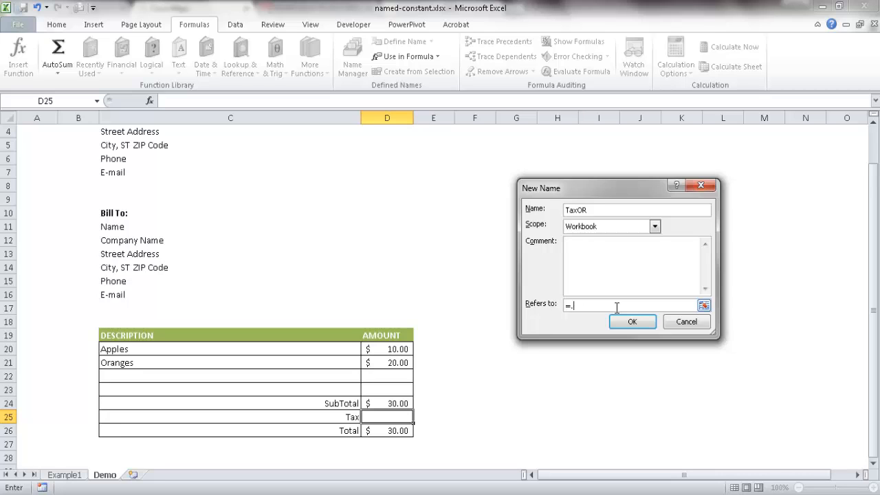
text(0)
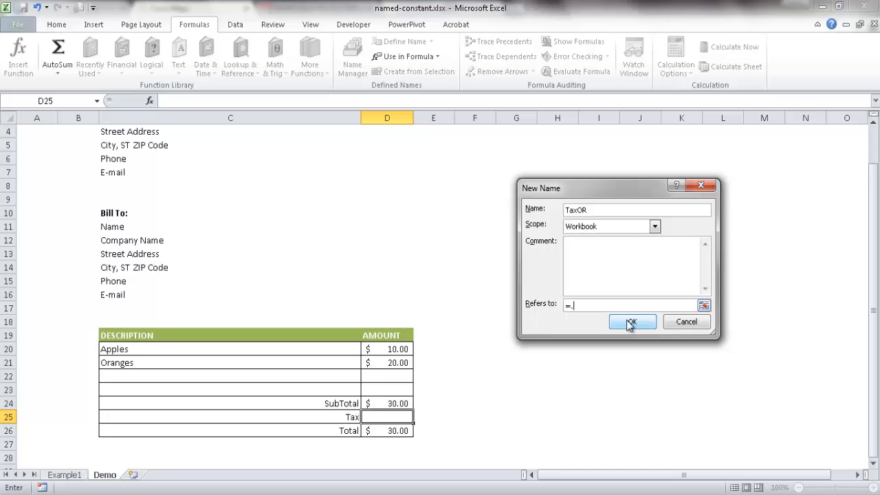
click(631, 322)
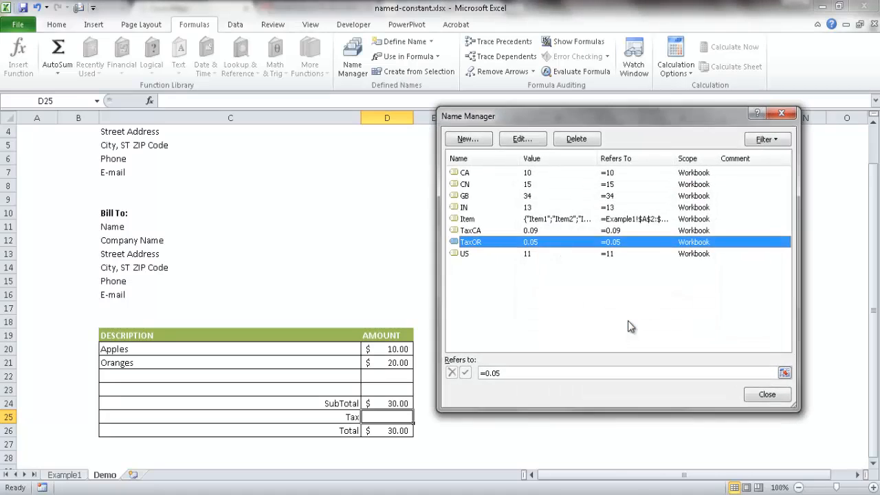
mouse_move(475, 237)
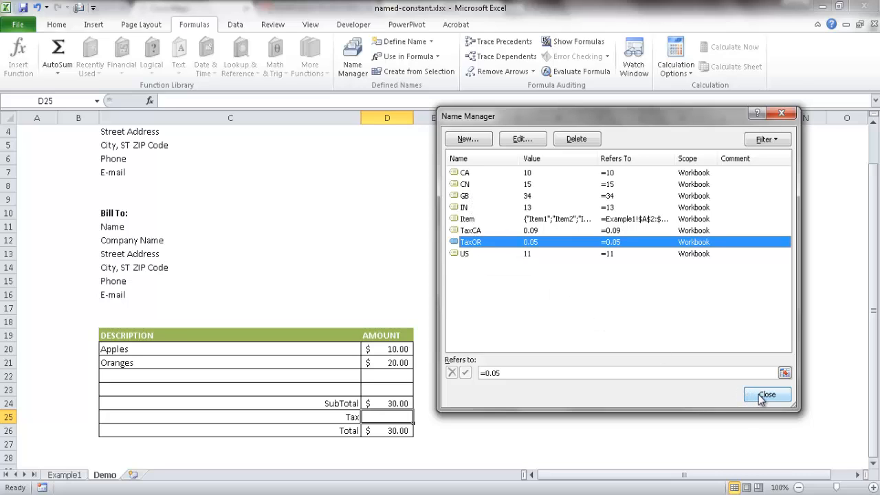
Step: Enter =TaxCA in Tax cell D25, giving Tax 0.09 and Total 30.09
click(767, 394)
text(=)
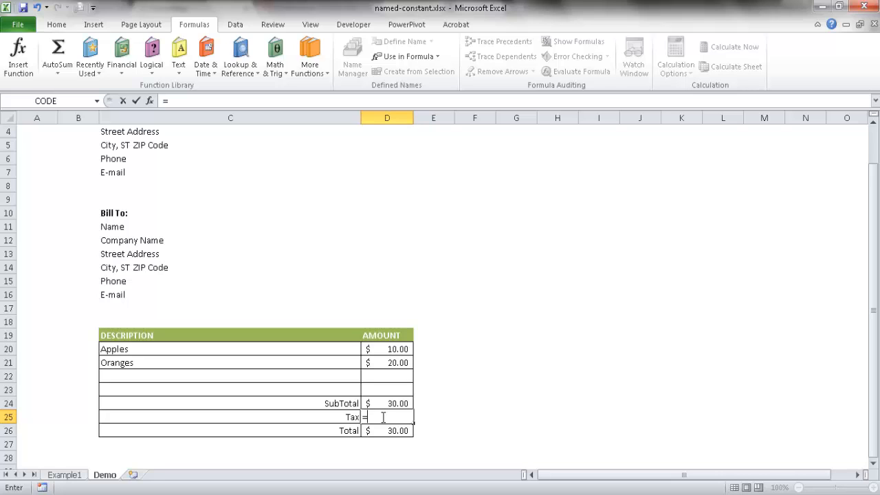
text(tax)
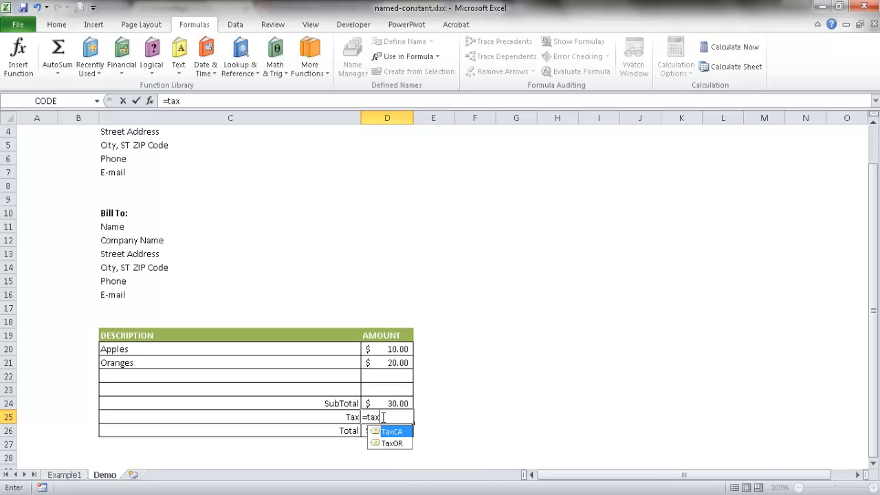
mouse_move(391, 433)
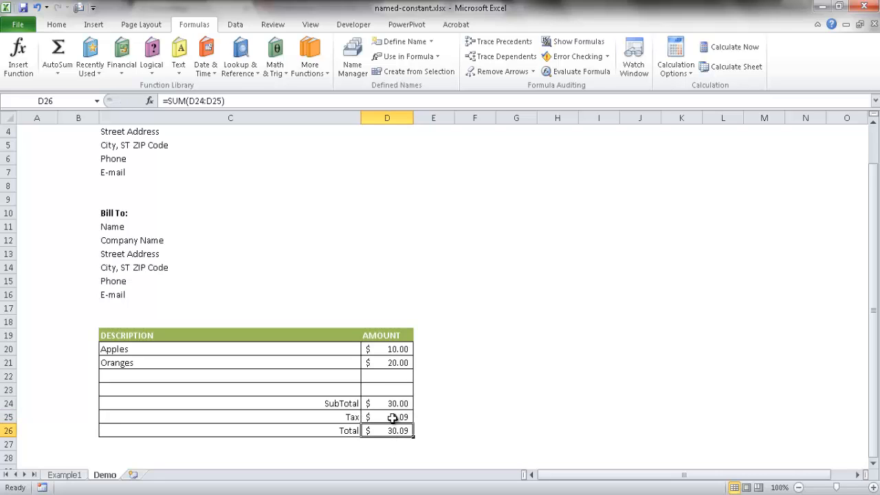
click(387, 418)
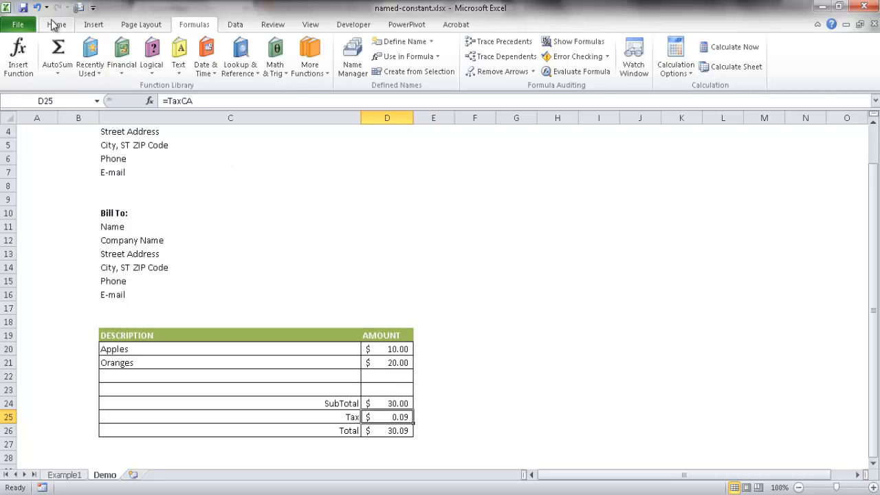
Step: Format Tax as 9% and change Total to =D24+(D24*D25), giving 32.70
click(56, 24)
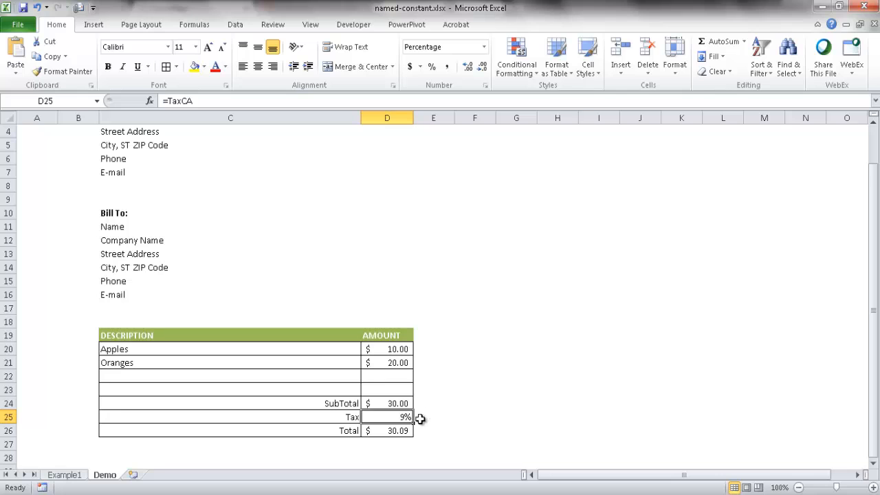
click(387, 431)
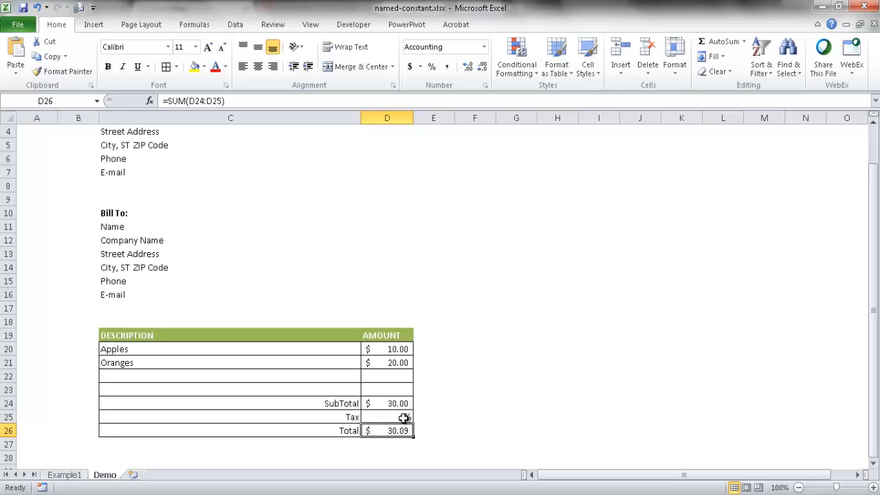
double_click(387, 431)
text(=D24)
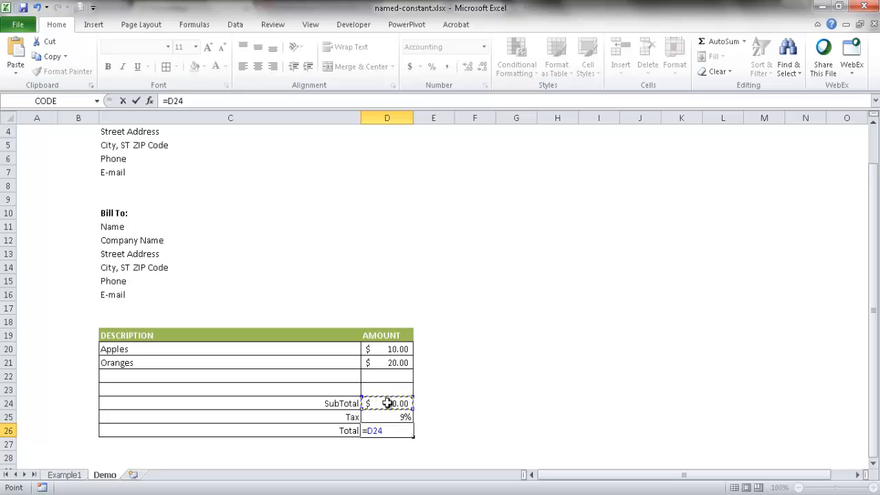
text(+()
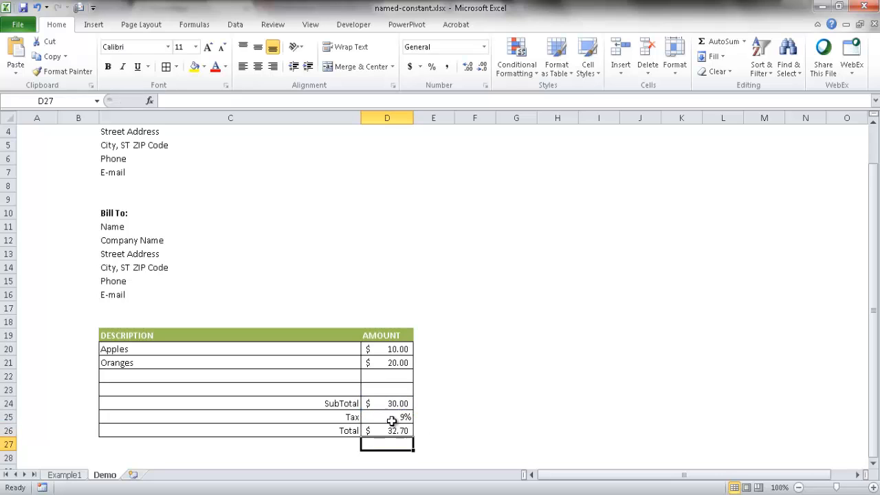
click(387, 418)
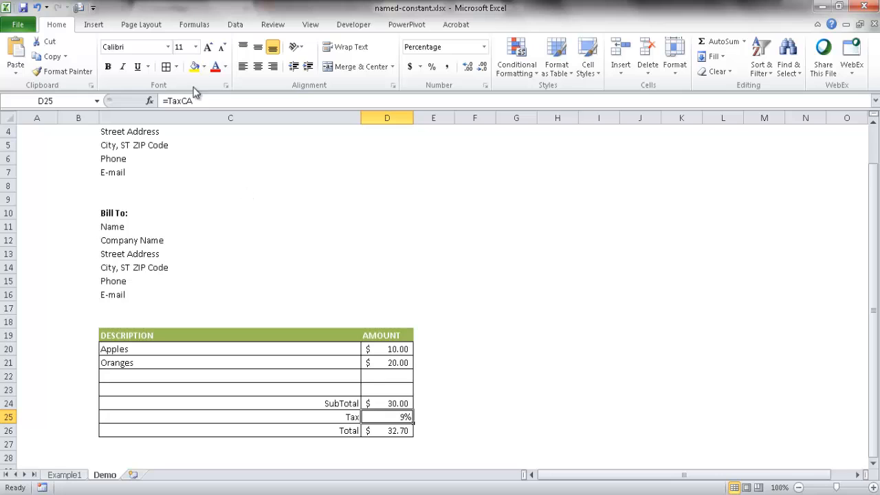
mouse_move(322, 237)
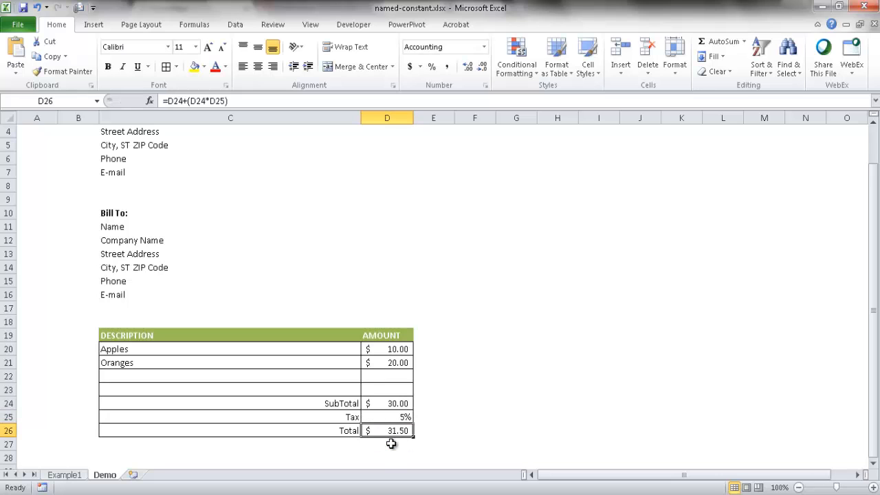
mouse_move(403, 418)
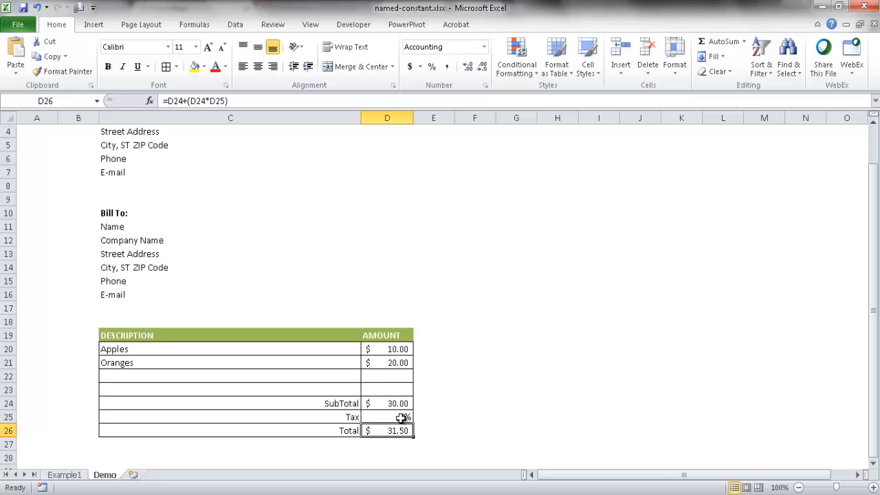
Step: Check that Tax cell D25 uses =TaxOR, showing 5% with Total 31.50
click(387, 417)
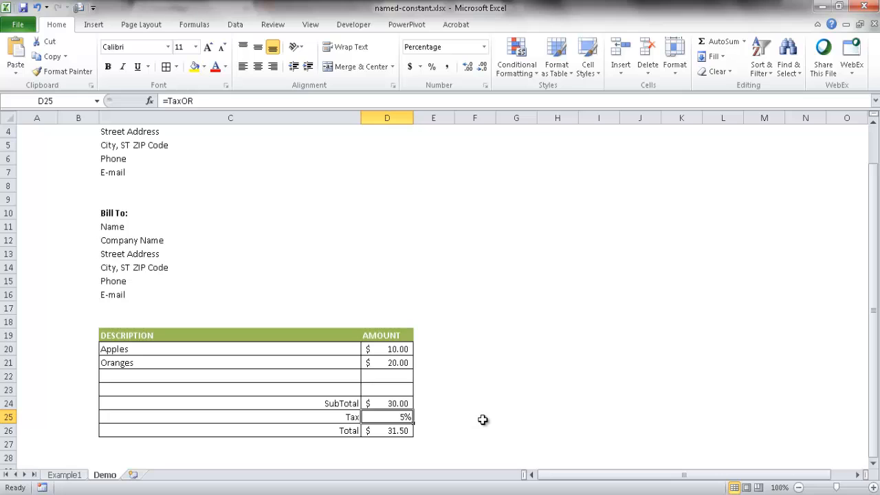
mouse_move(501, 392)
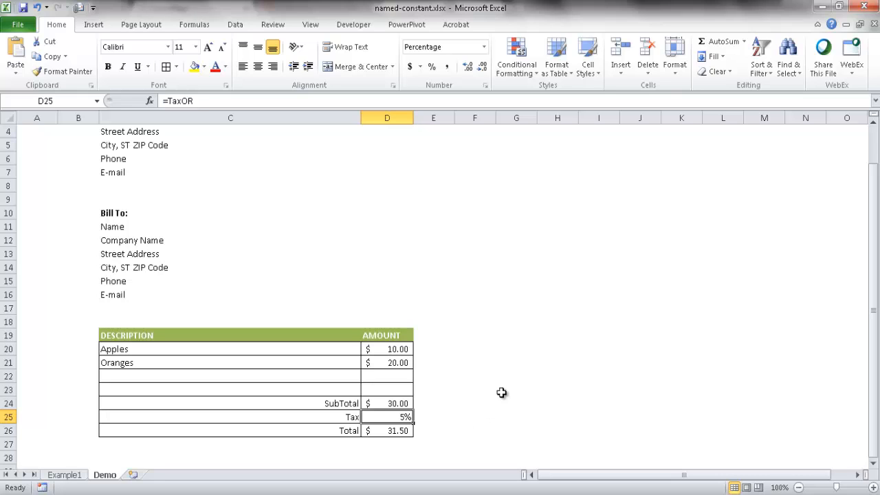
mouse_move(502, 391)
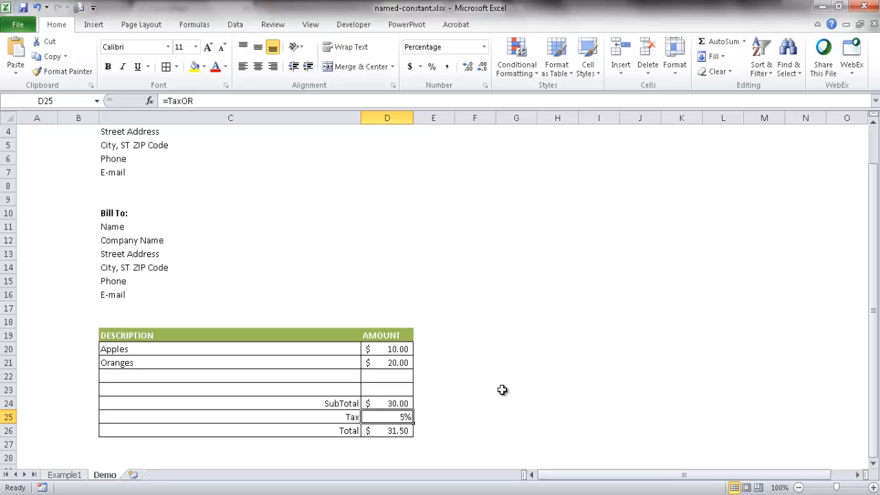
mouse_move(502, 286)
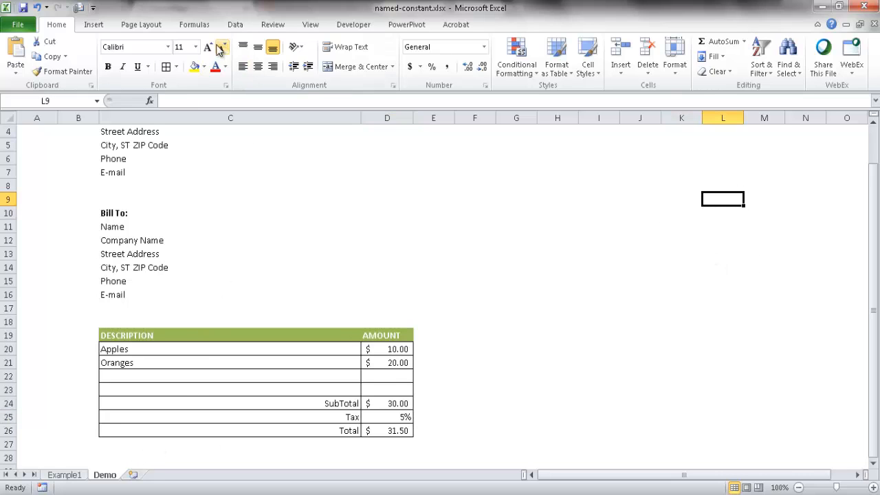
click(352, 56)
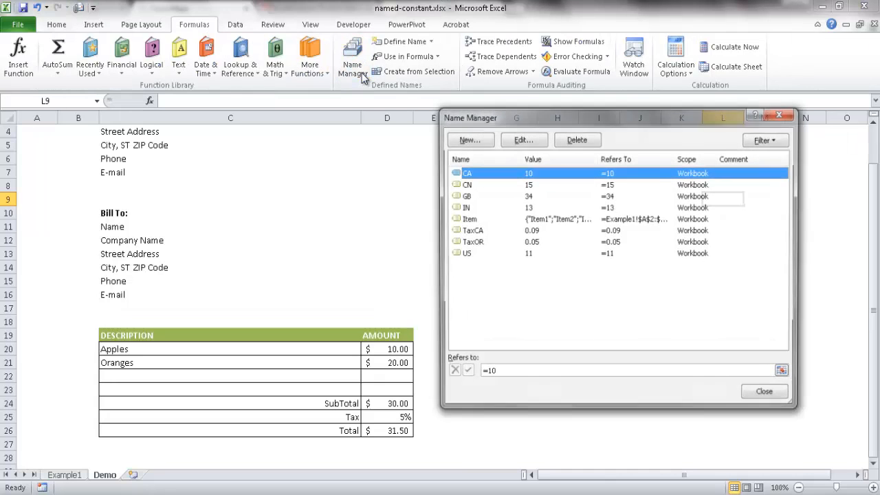
click(470, 218)
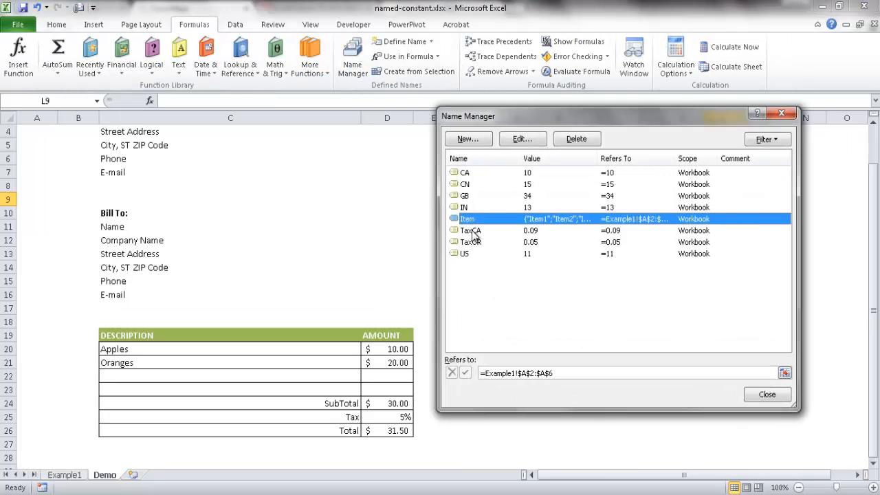
click(471, 241)
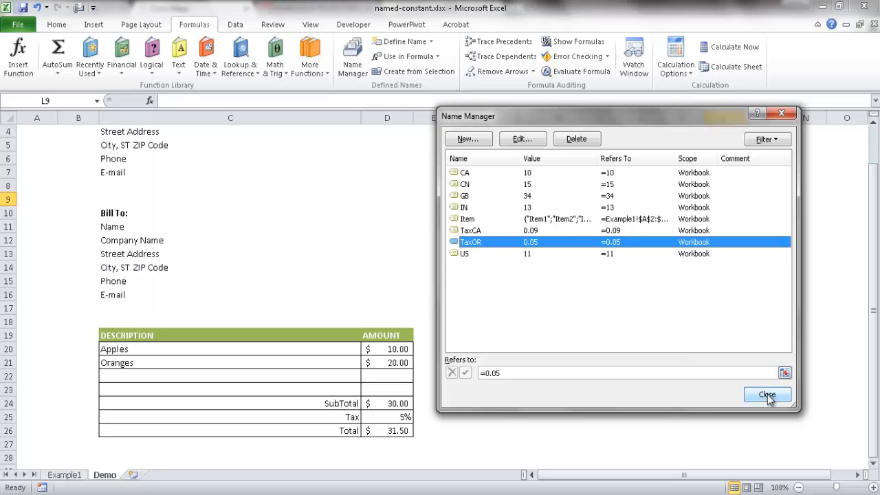
click(767, 394)
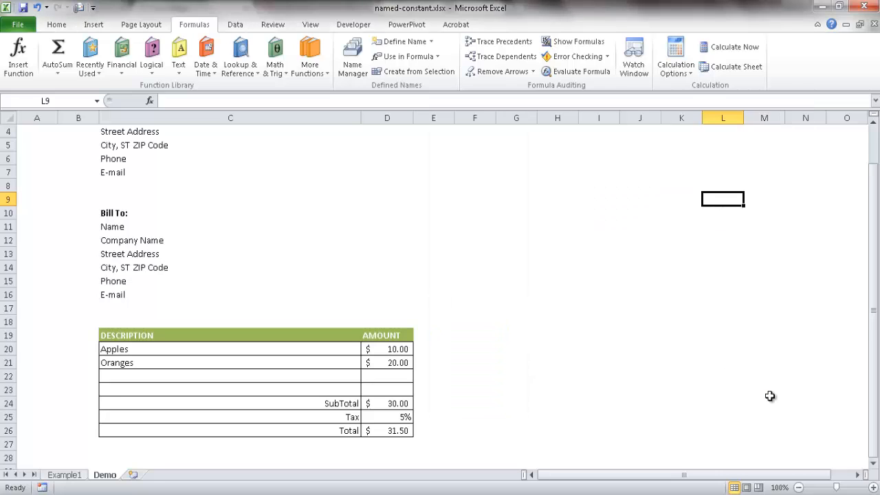